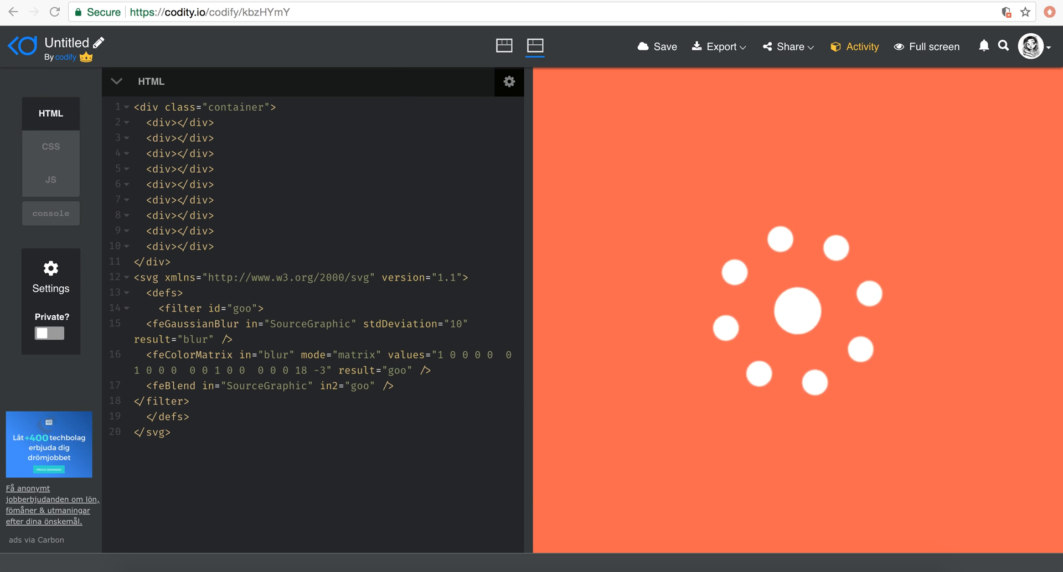
click(50, 146)
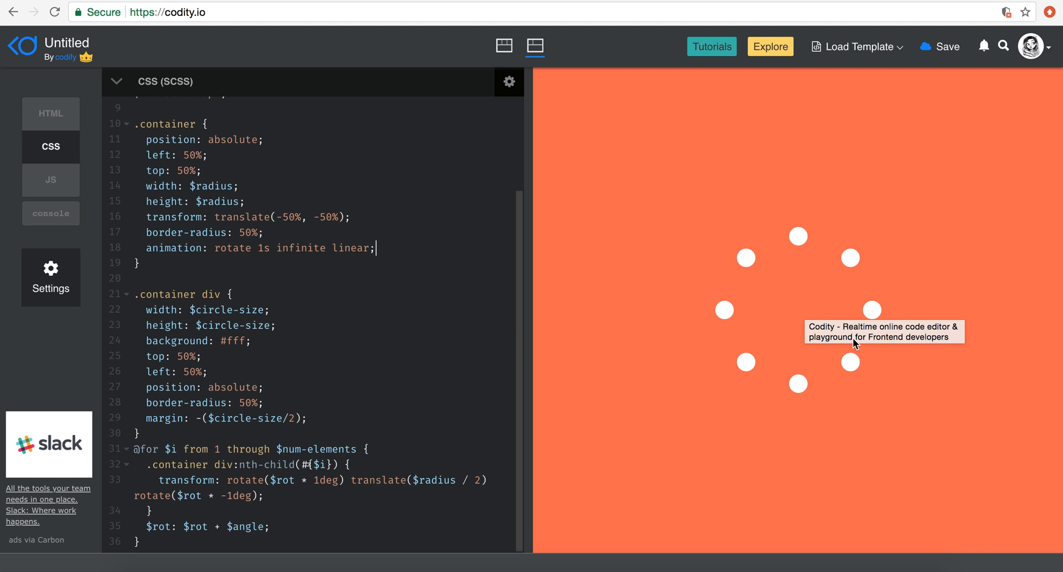
mouse_move(794, 302)
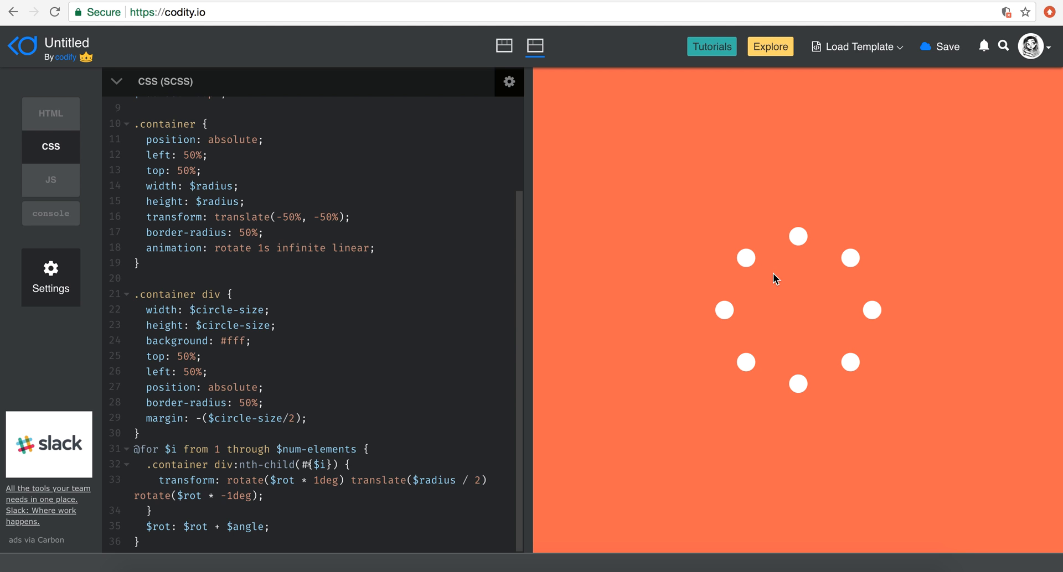
mouse_move(779, 245)
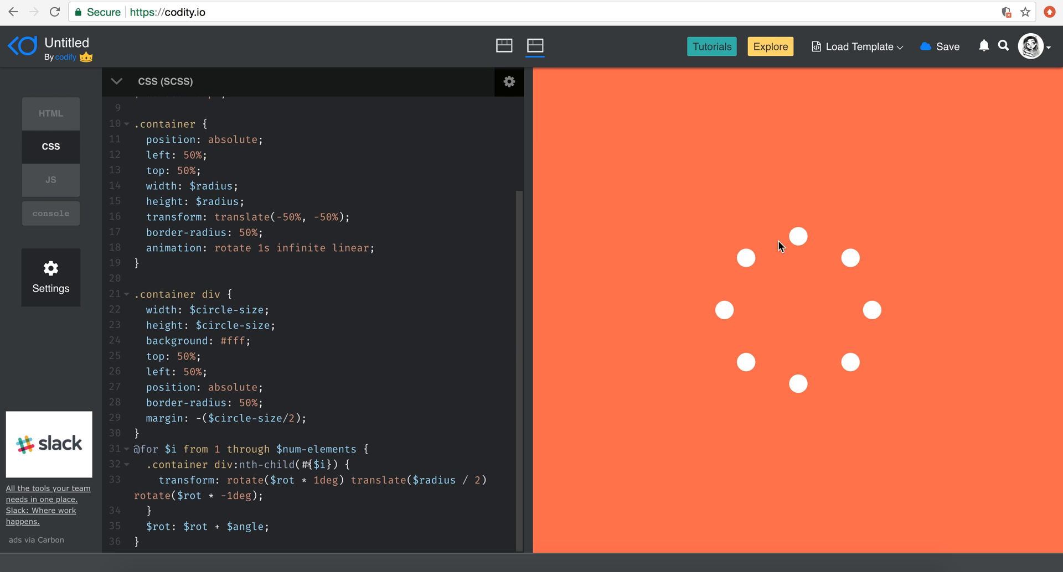
mouse_move(728, 369)
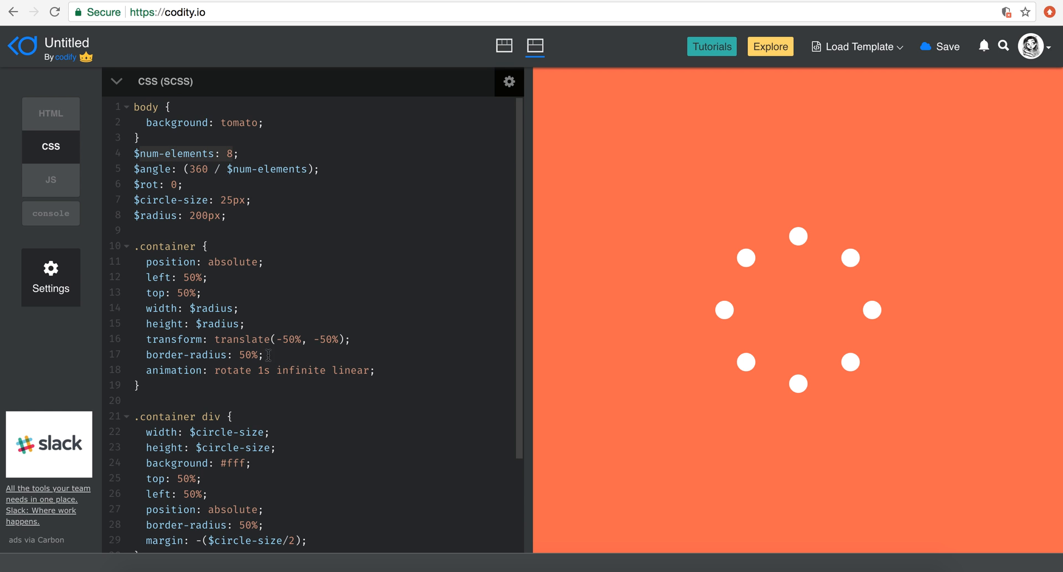
scroll(down, 3)
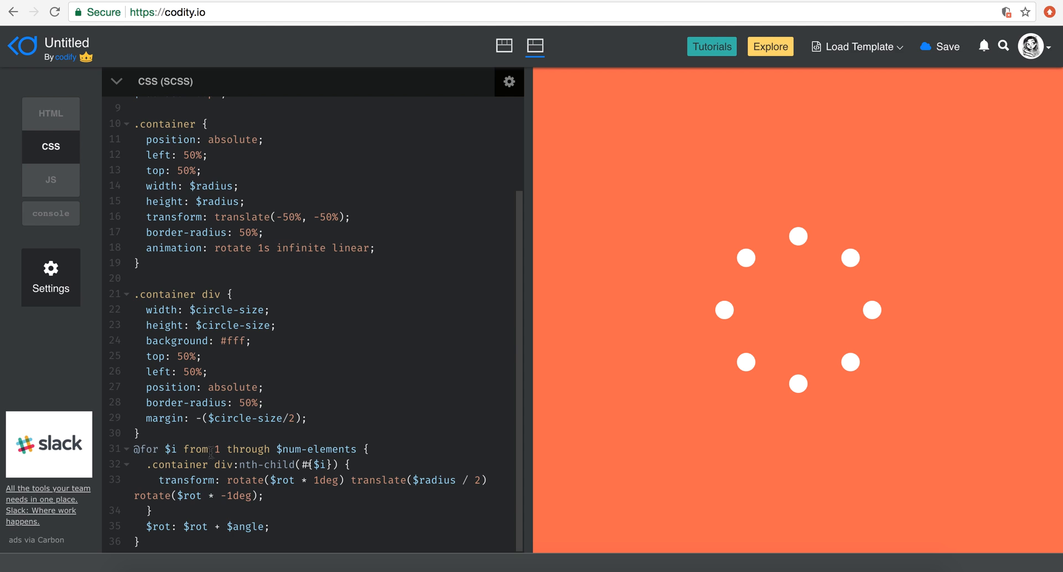
click(351, 481)
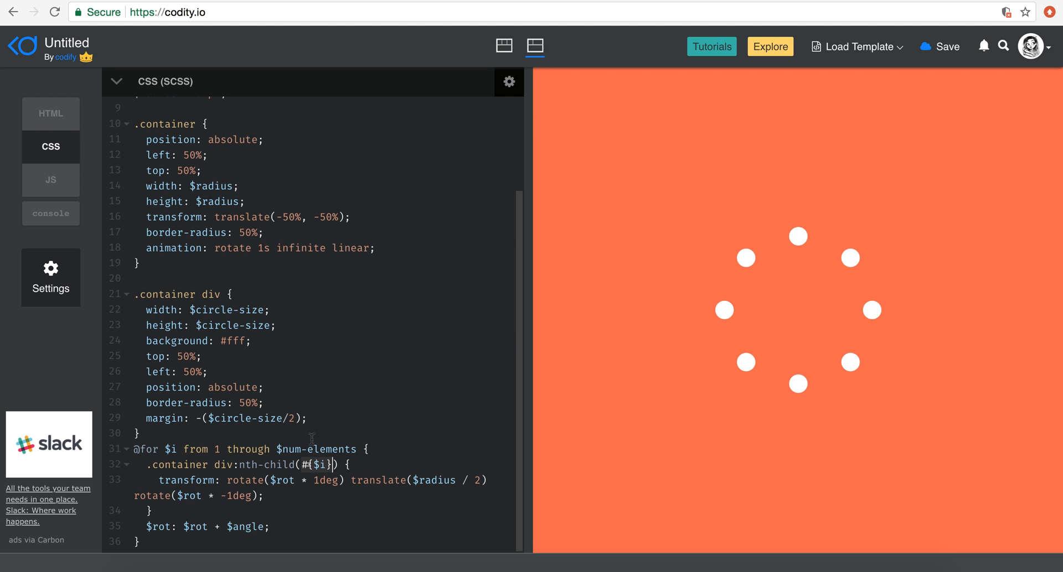
click(263, 388)
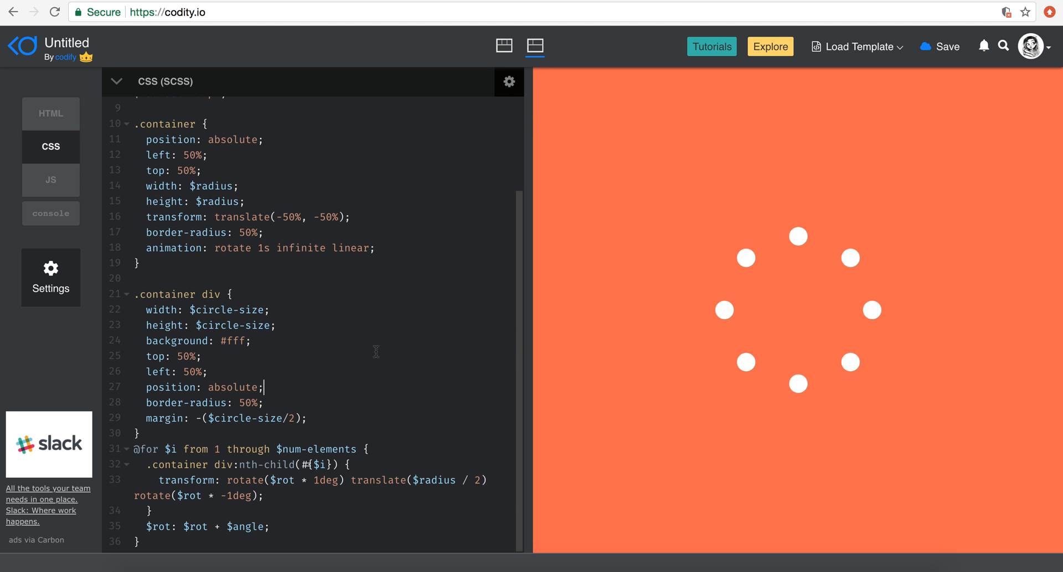
mouse_move(850, 241)
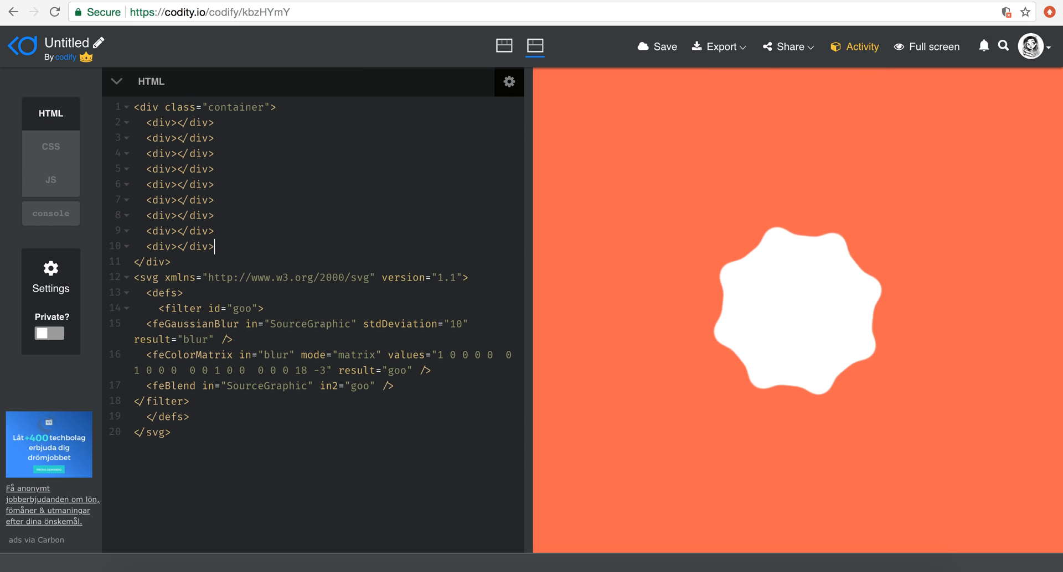
click(50, 146)
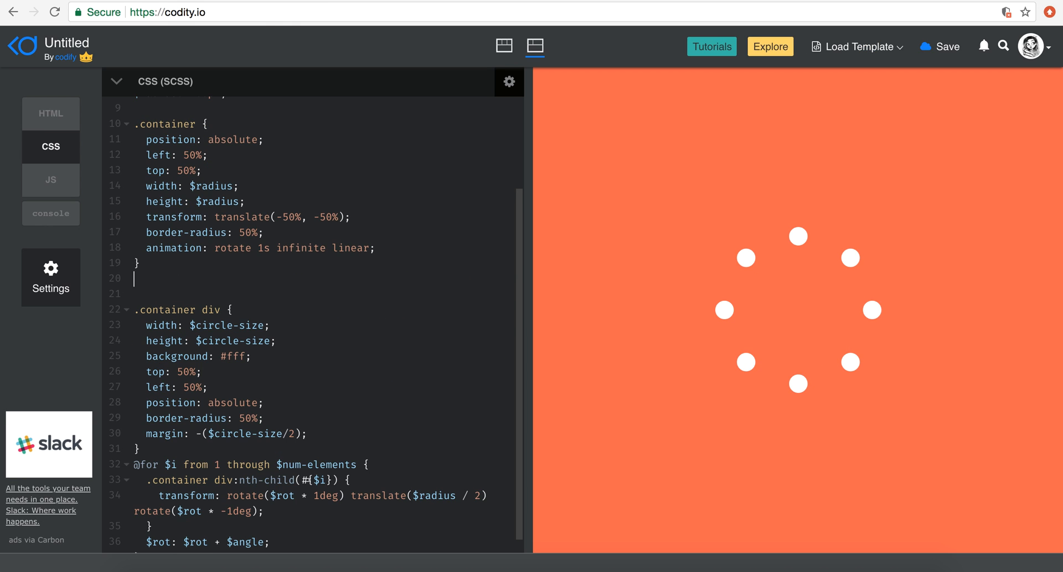
text(@keyframes rotate)
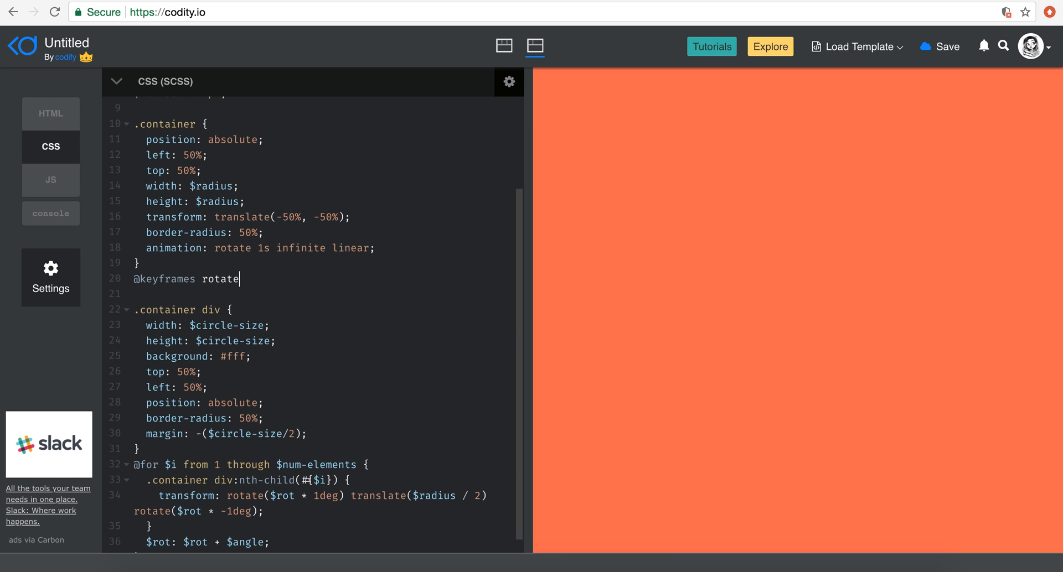
text({)
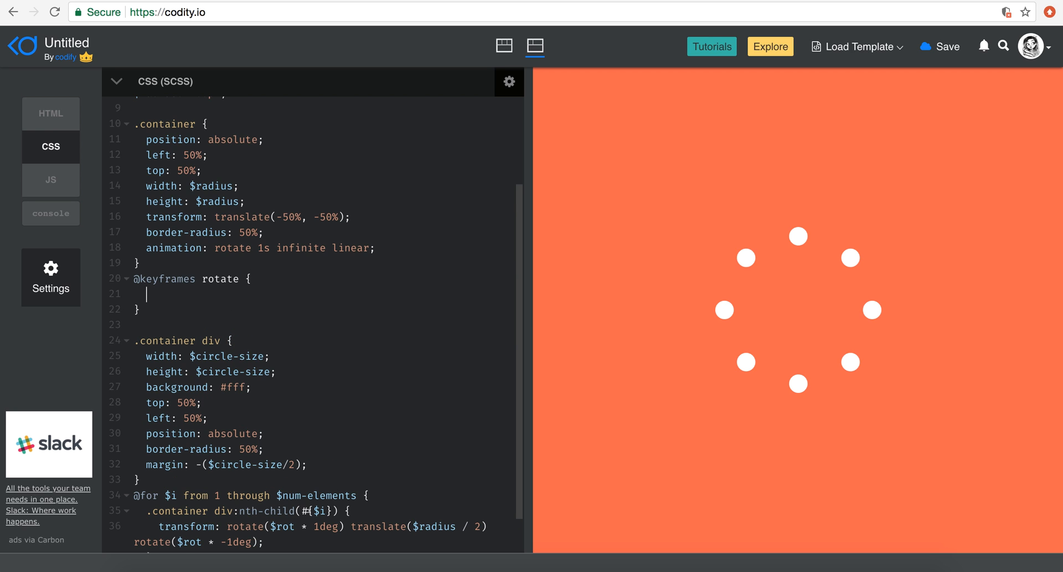
text(to {)
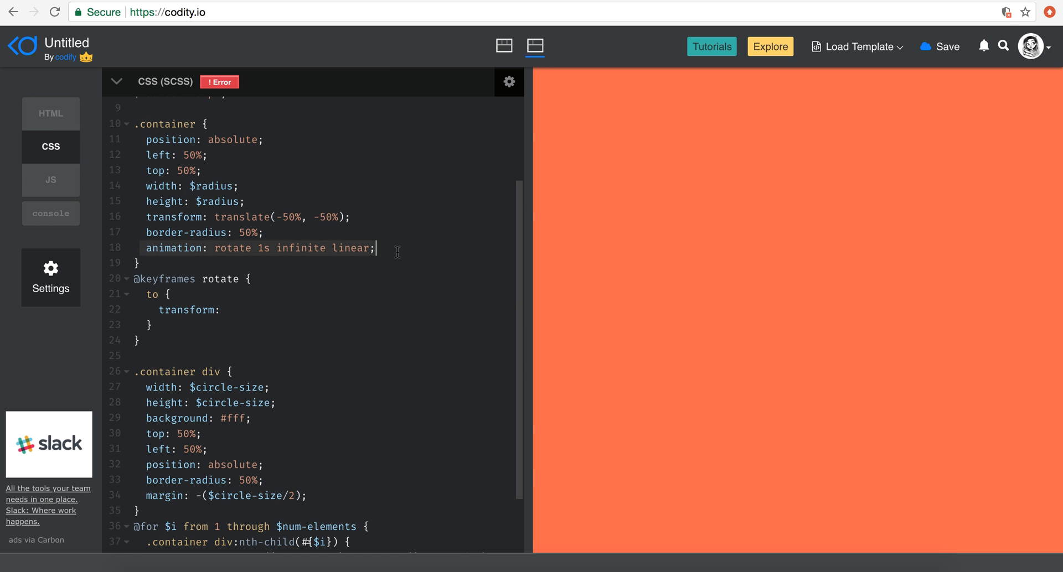
key(Backspace)
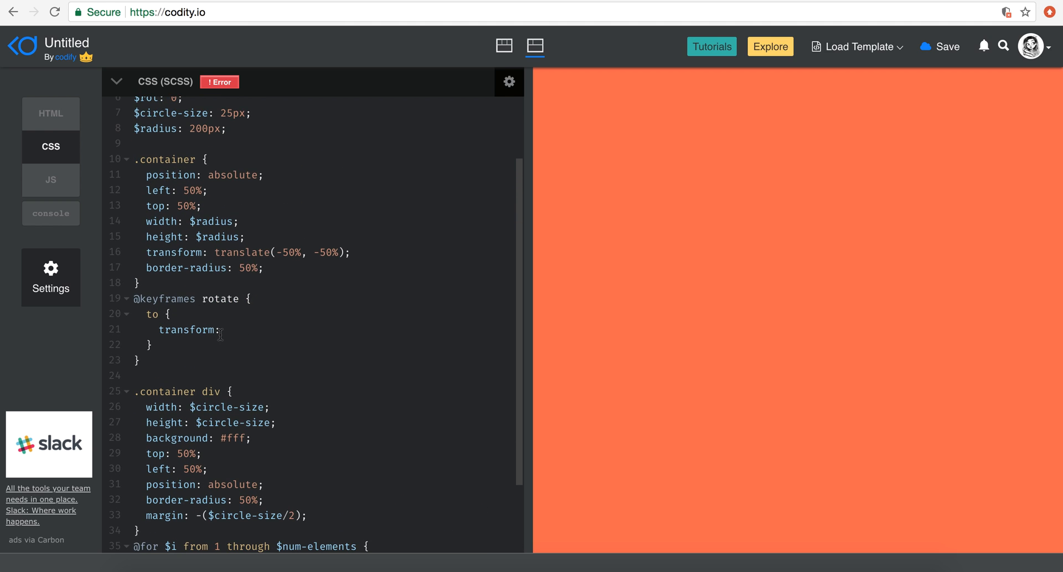
text(rotate(90))
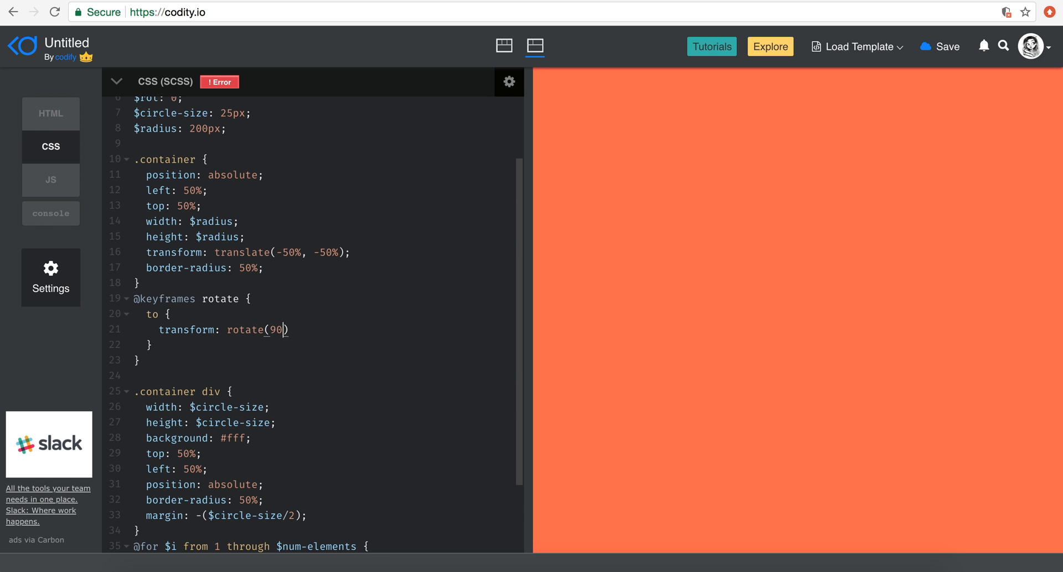
text(deg)
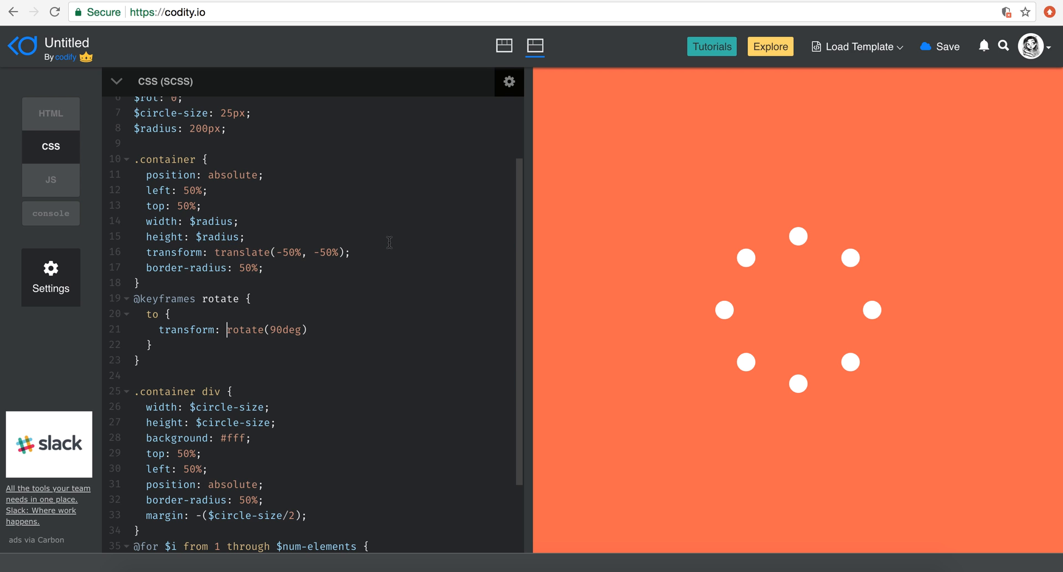
text(translate(-50%, -50%))
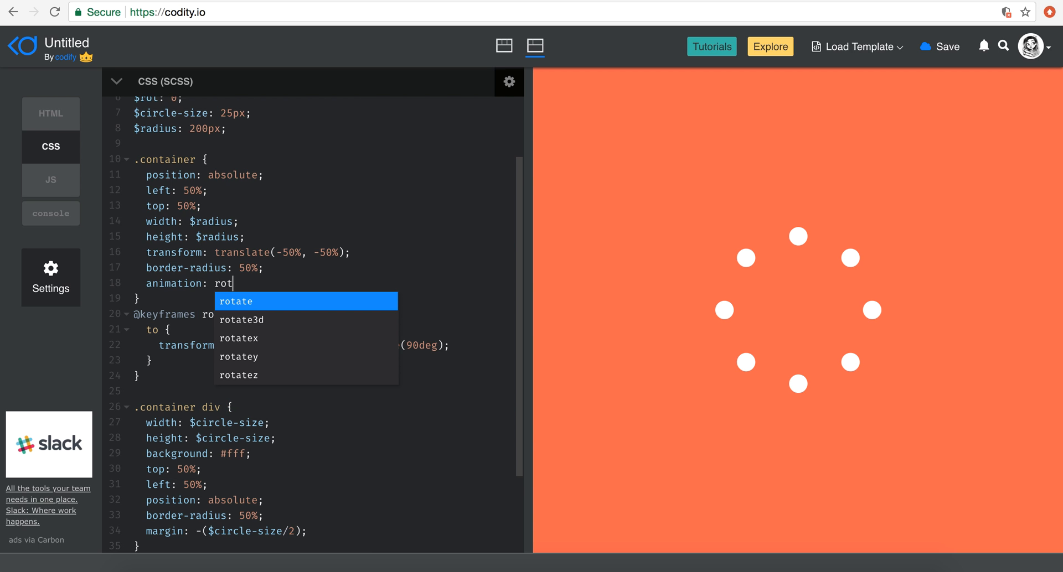
Give .container the animation rotate 1s infinite linear.
click(237, 301)
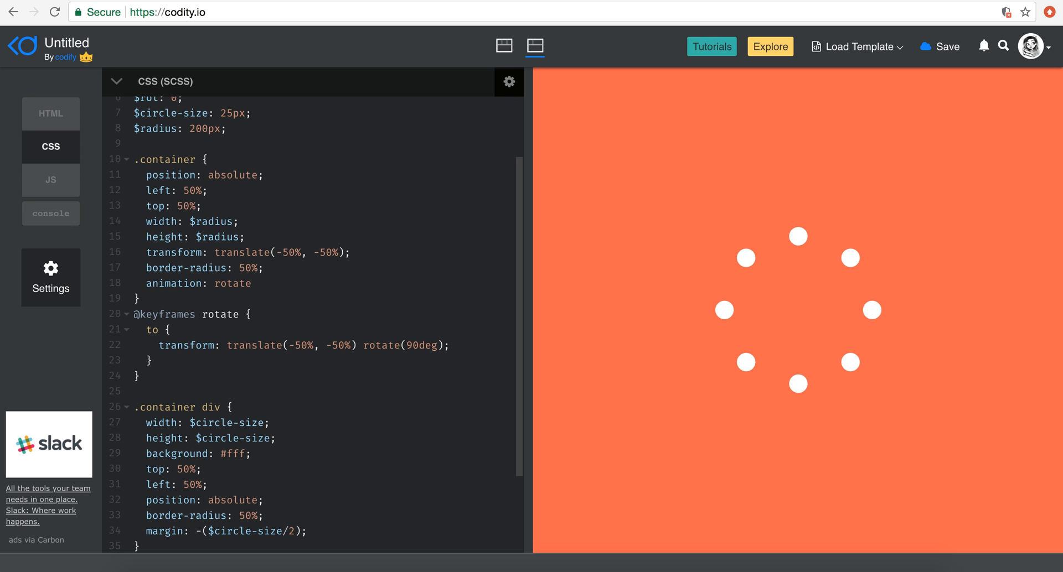
text(1s;)
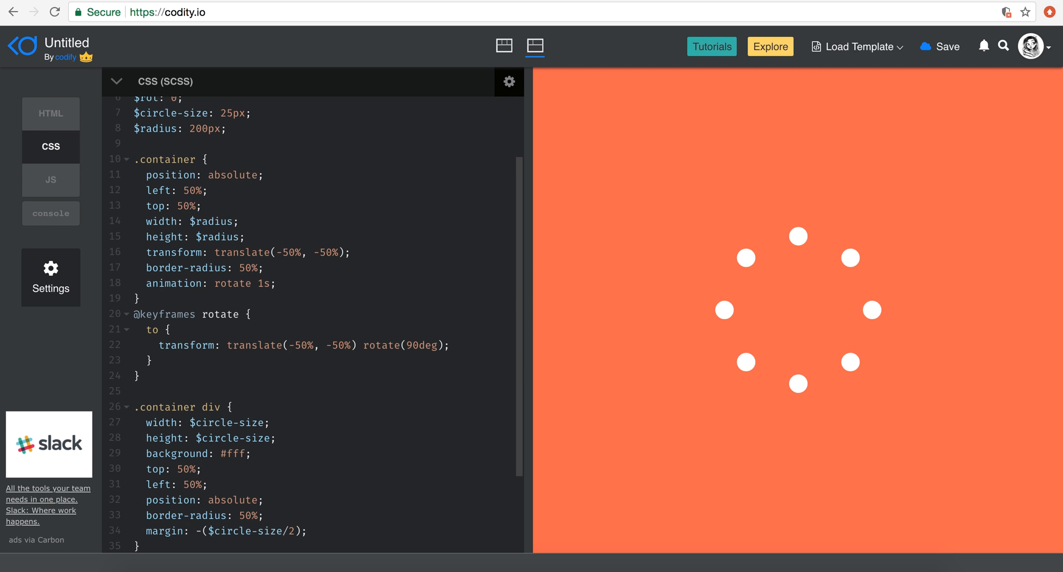
click(271, 283)
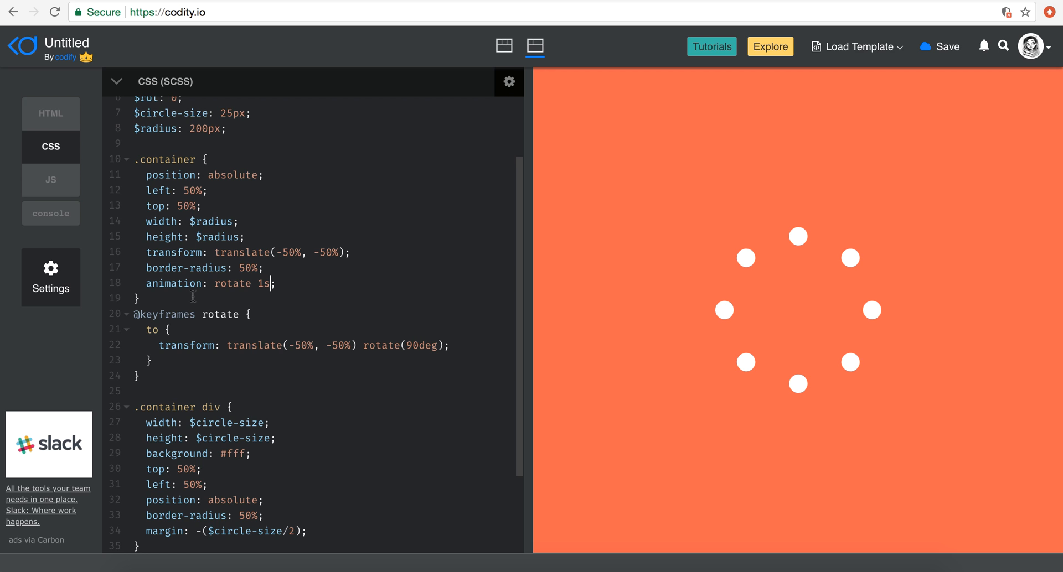
text(infin)
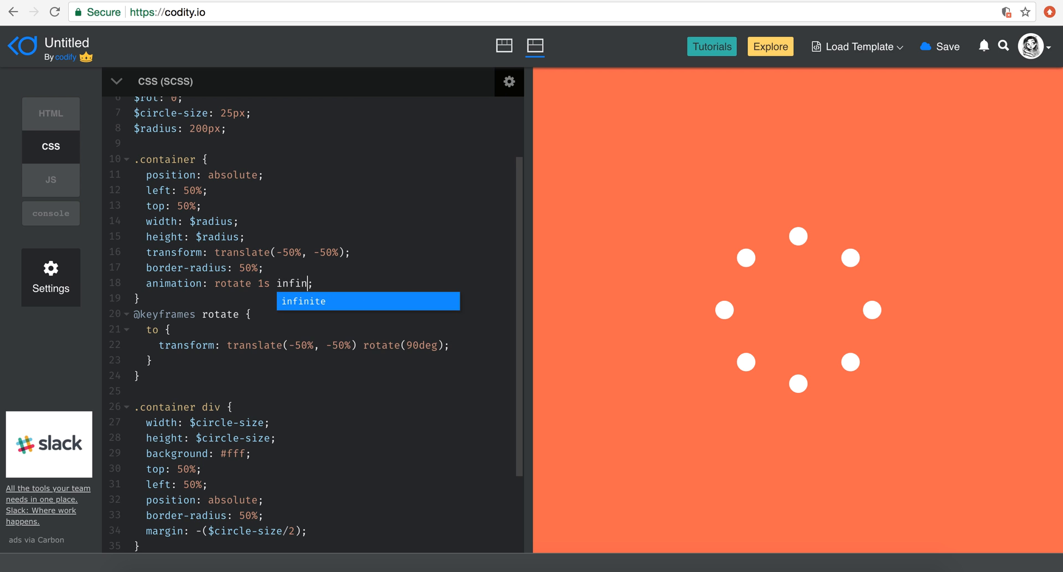
text(linear)
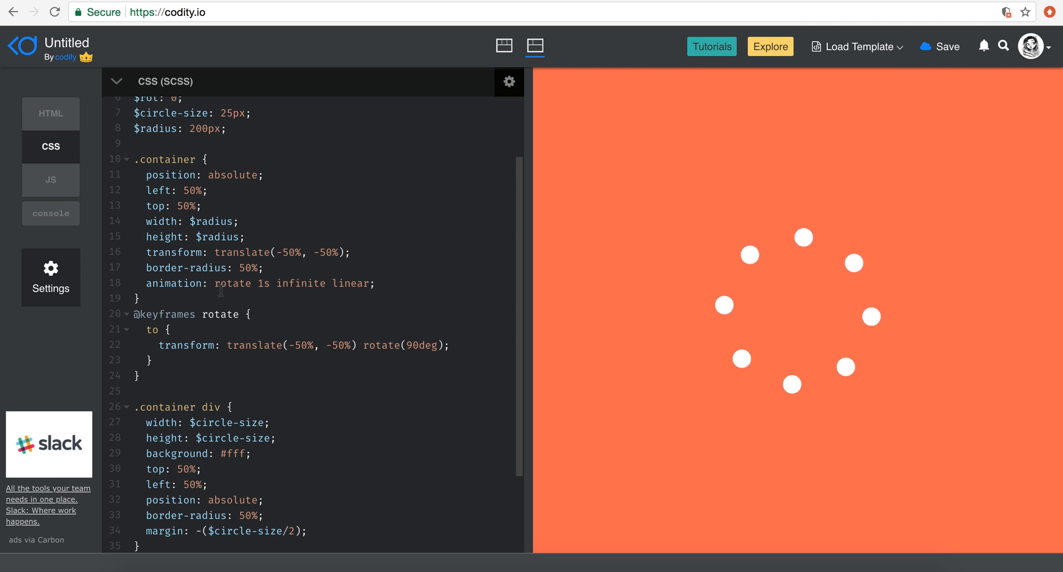
Add another div to the container markup for the central dot.
click(50, 113)
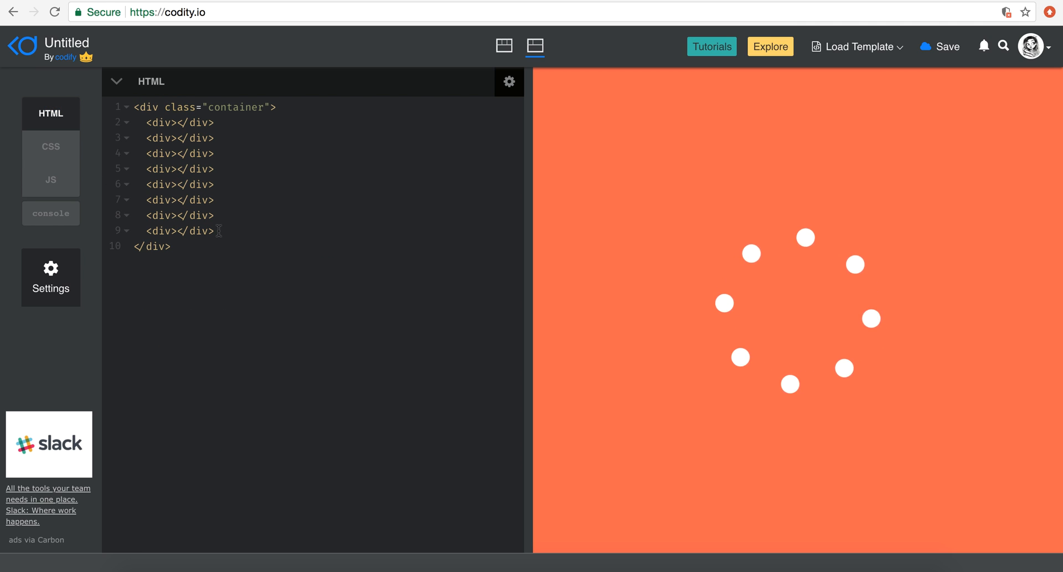
text(div></div>)
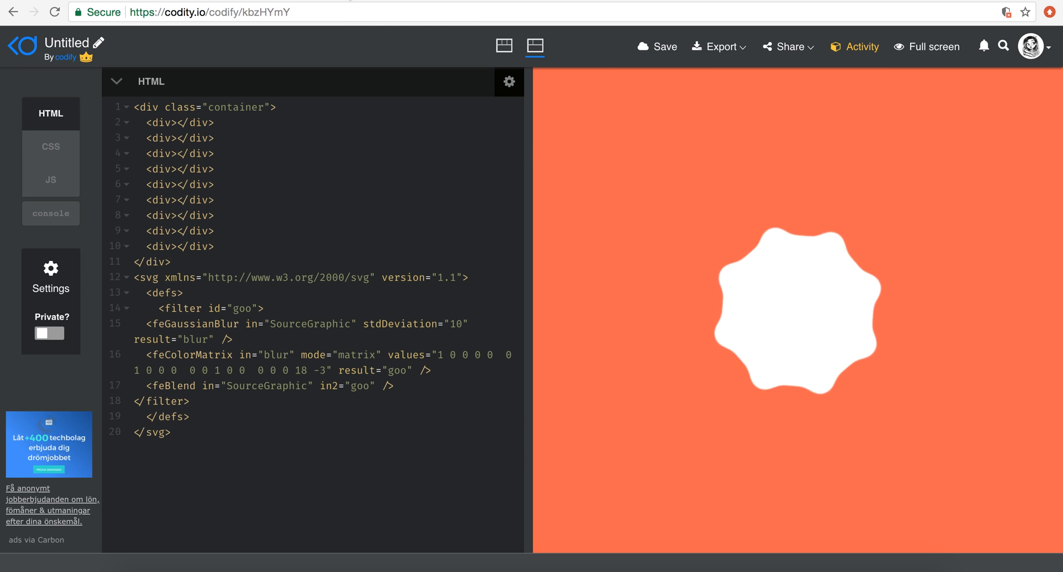
click(50, 146)
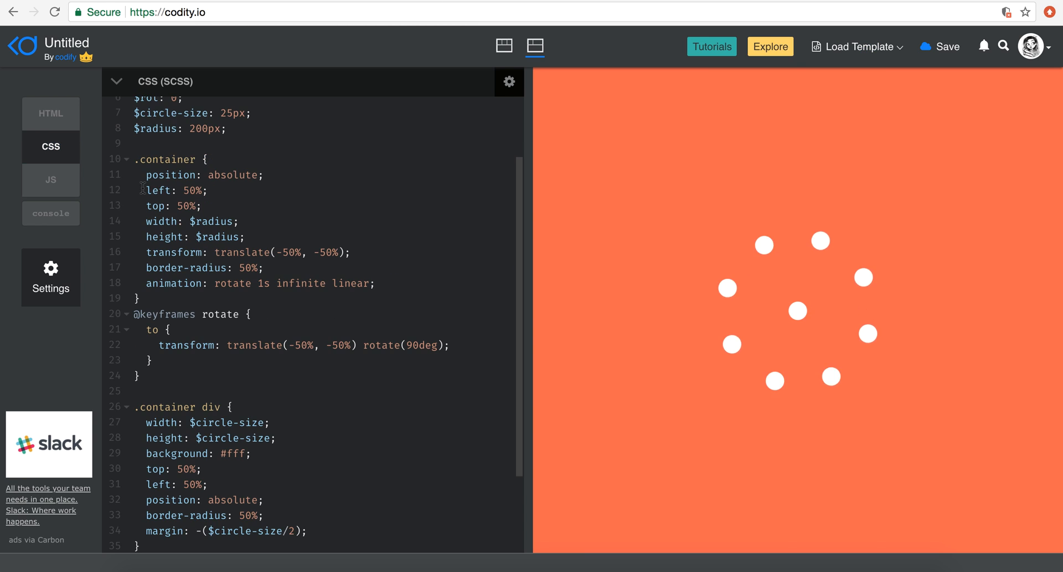
scroll(down, 3)
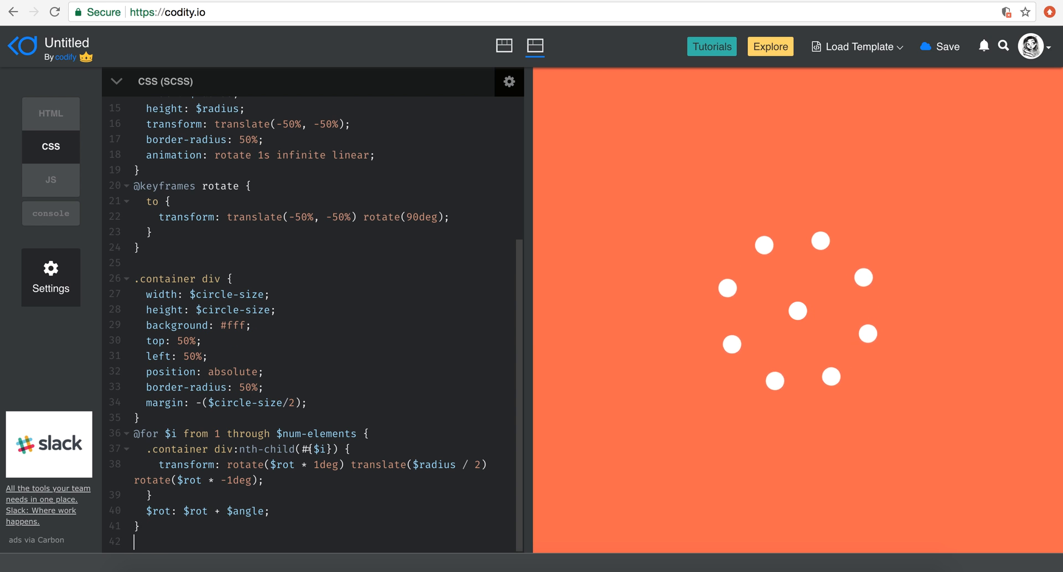
text(@keyframes scale)
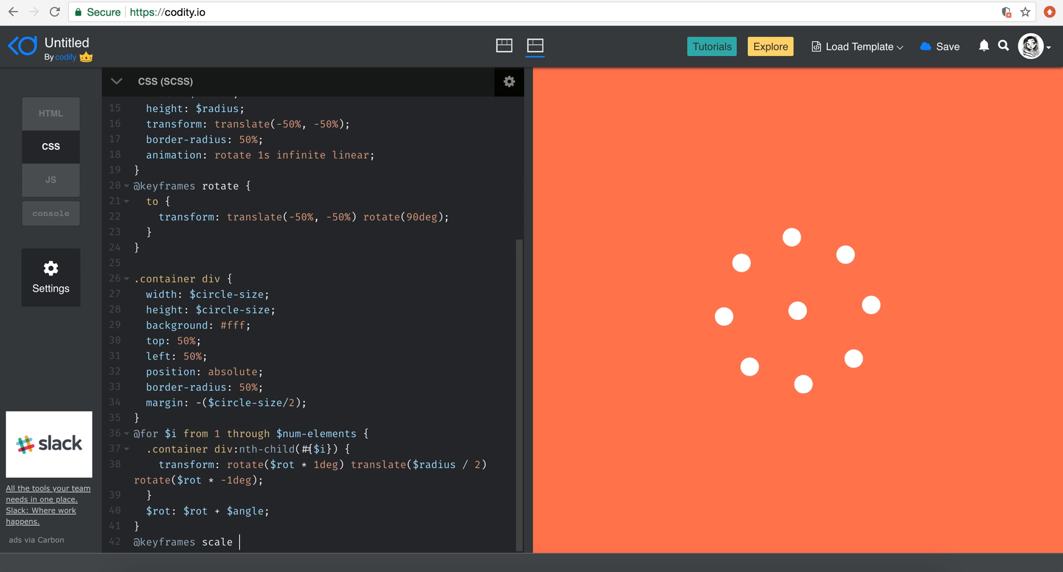
text({)
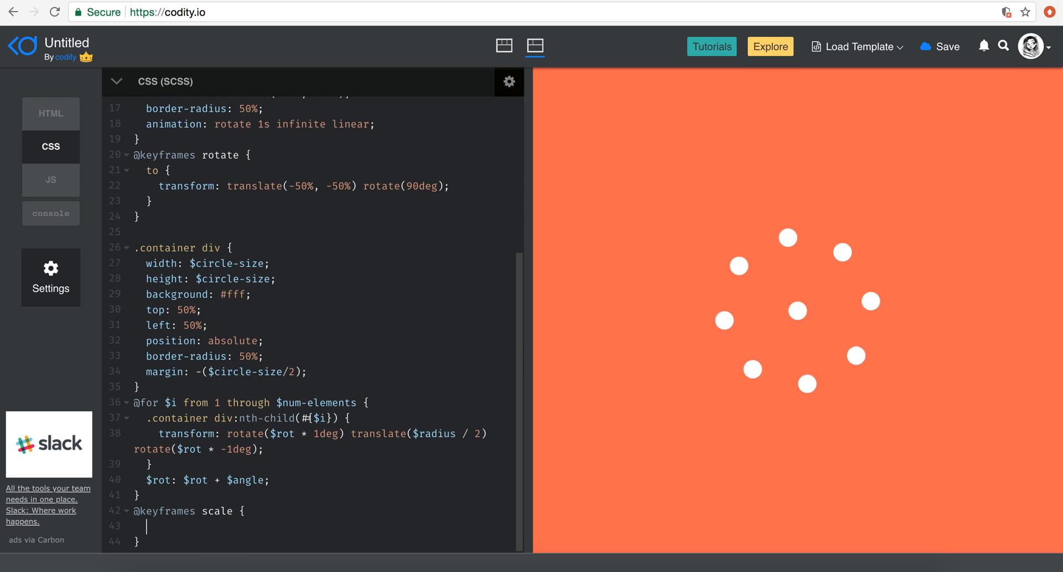
text(to)
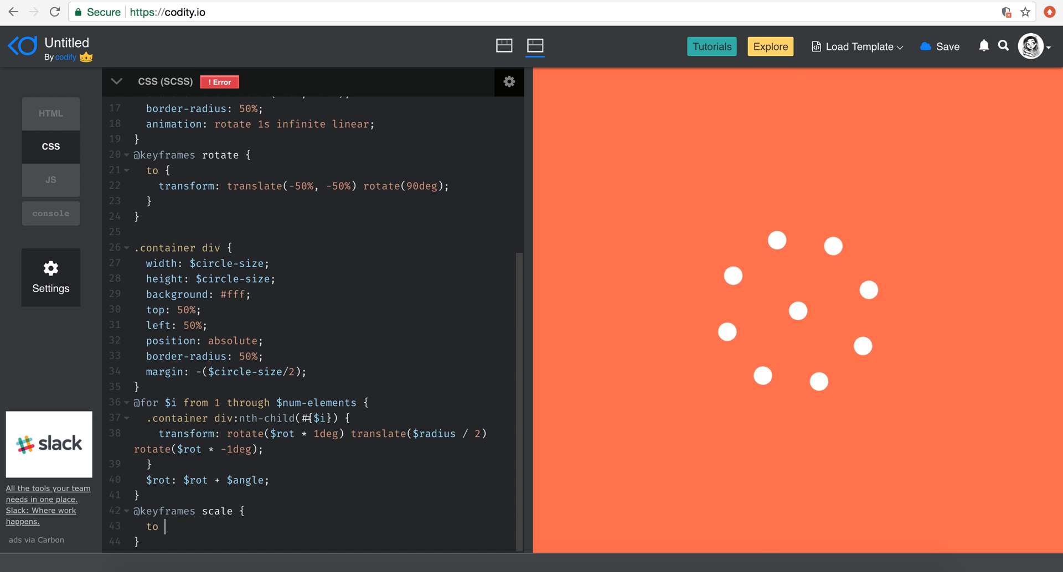
text(transform: scale()
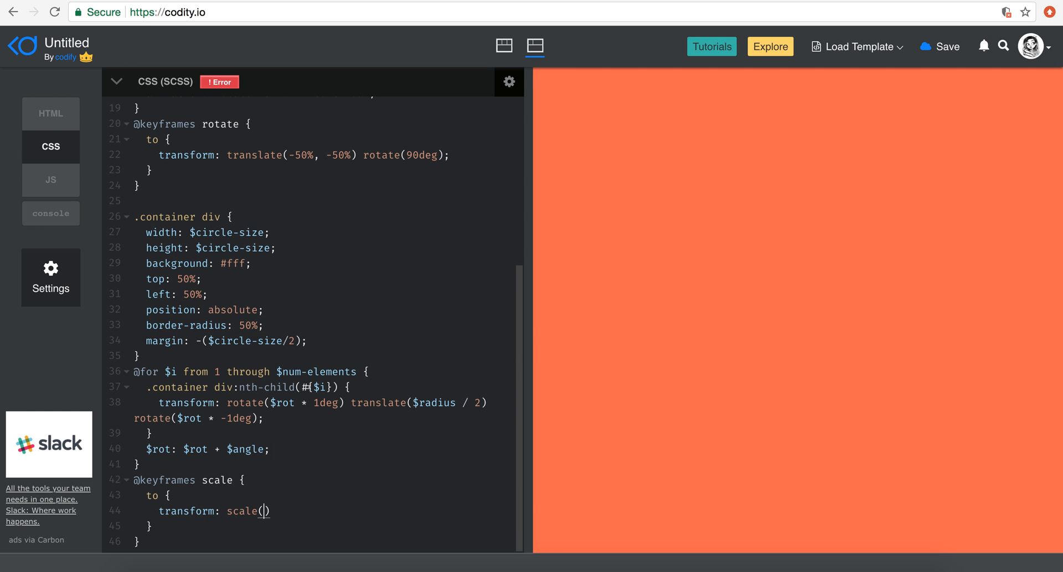
text(7)
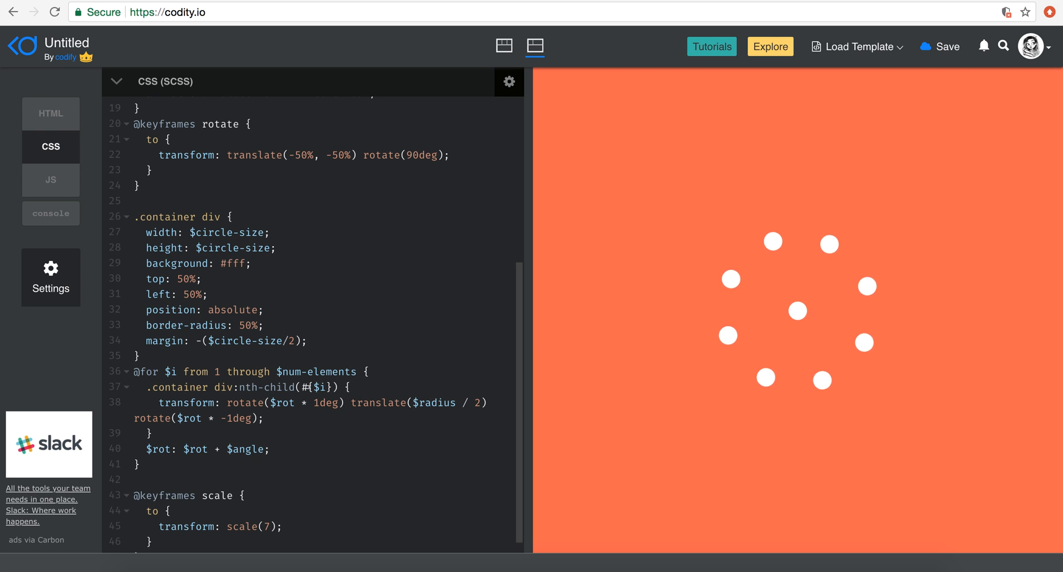
text(.container div:nth)
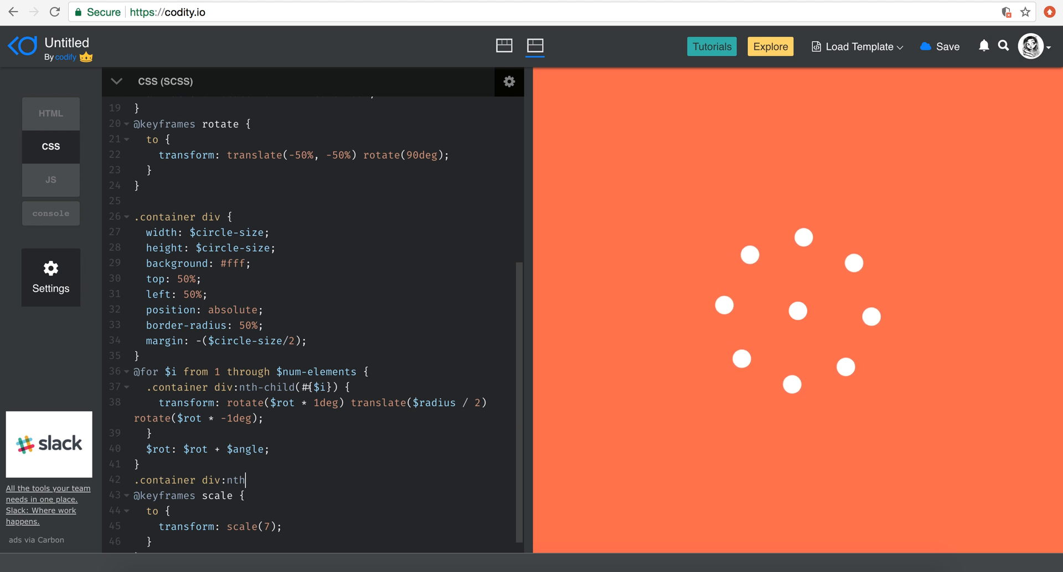
Target the central dot with .container div:nth-child(#{$num-elements + 1}).
text(-child()
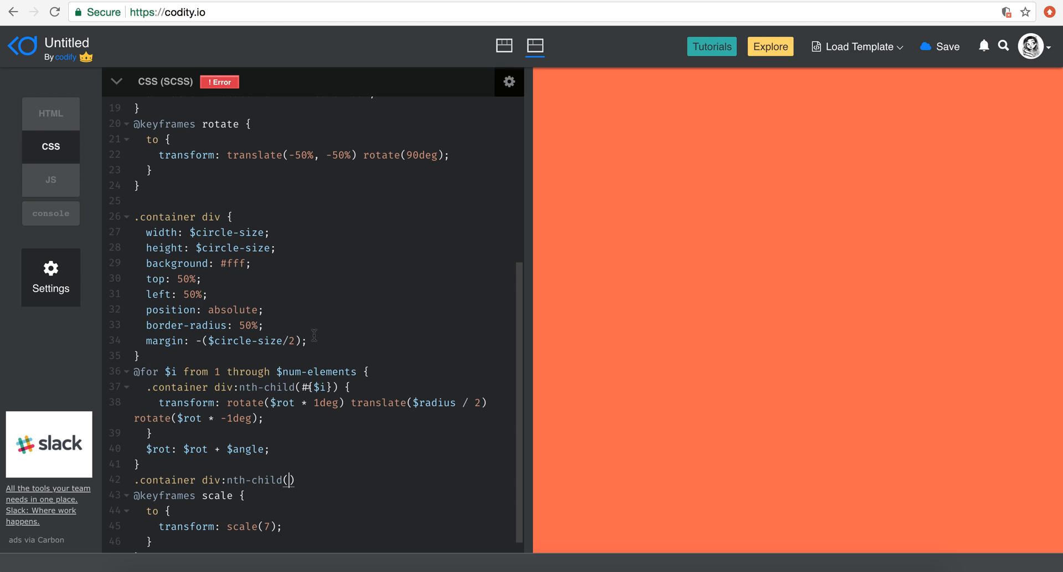
mouse_move(314, 336)
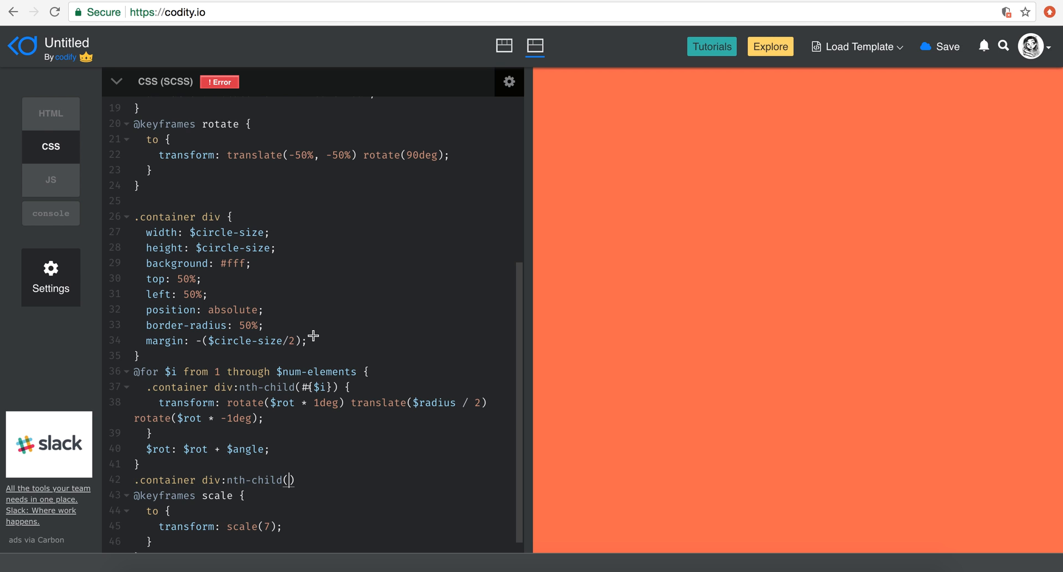
text(#{)
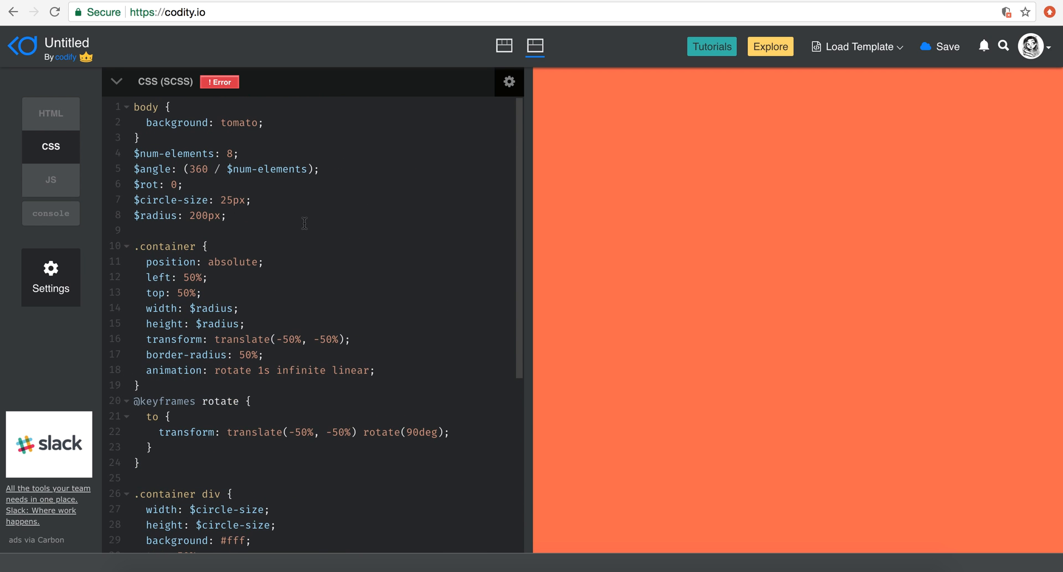
double_click(190, 153)
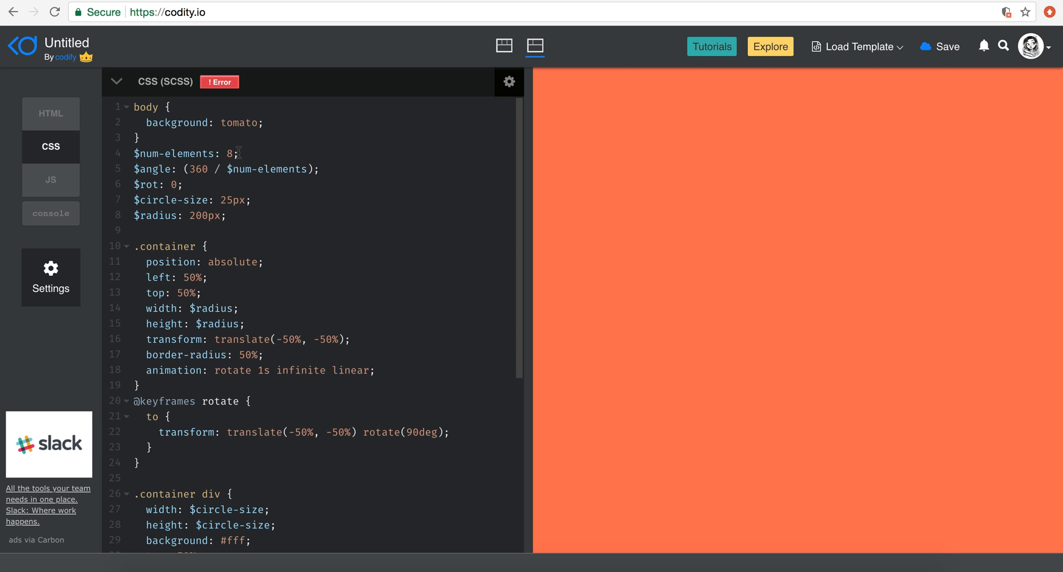
scroll(down, 3)
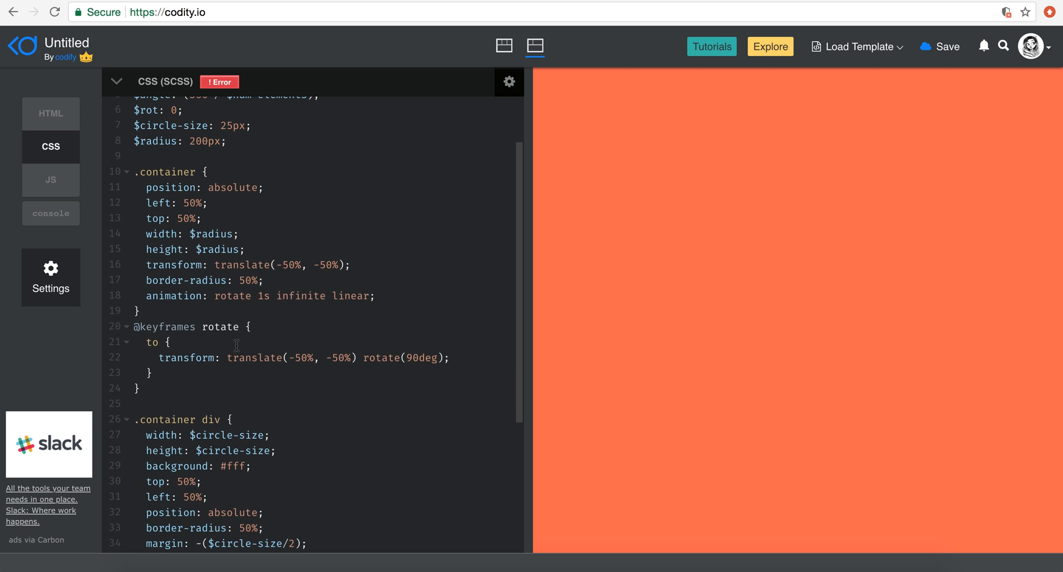
scroll(down, 3)
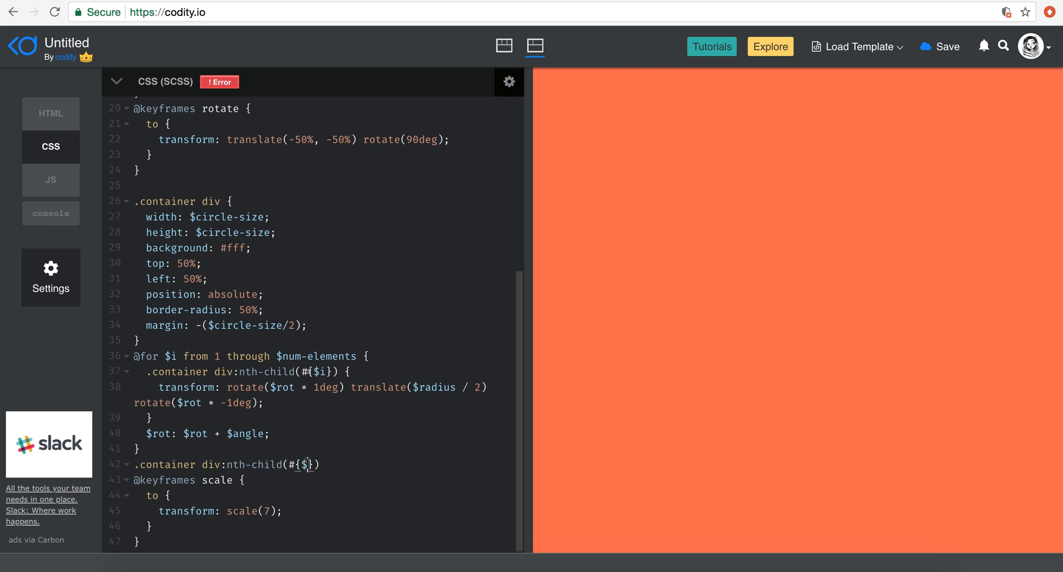
text(num-elements + 1))
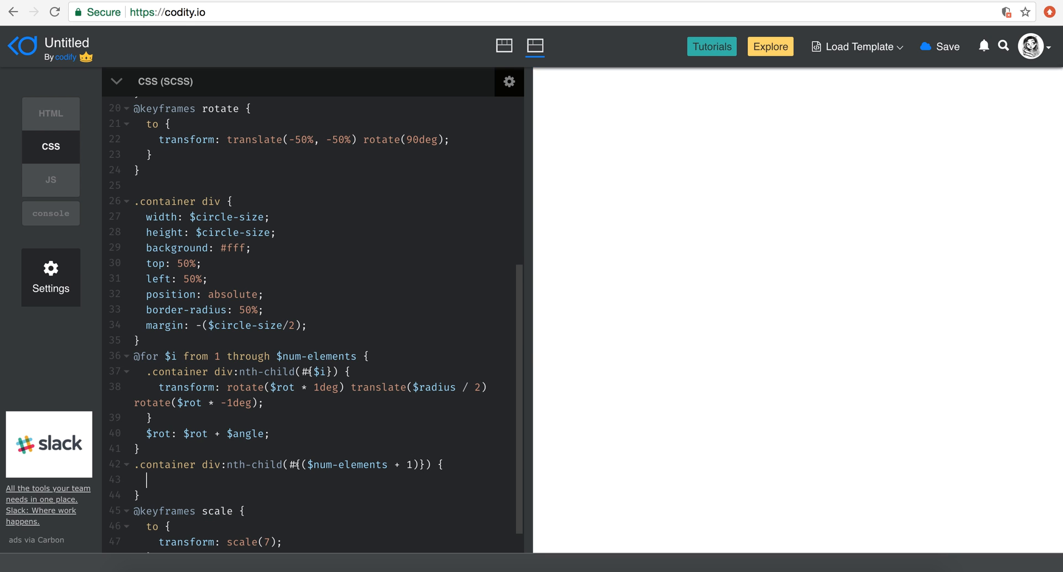
Give the central dot animation: scale 1s alternate infinite.
text(animation: scale)
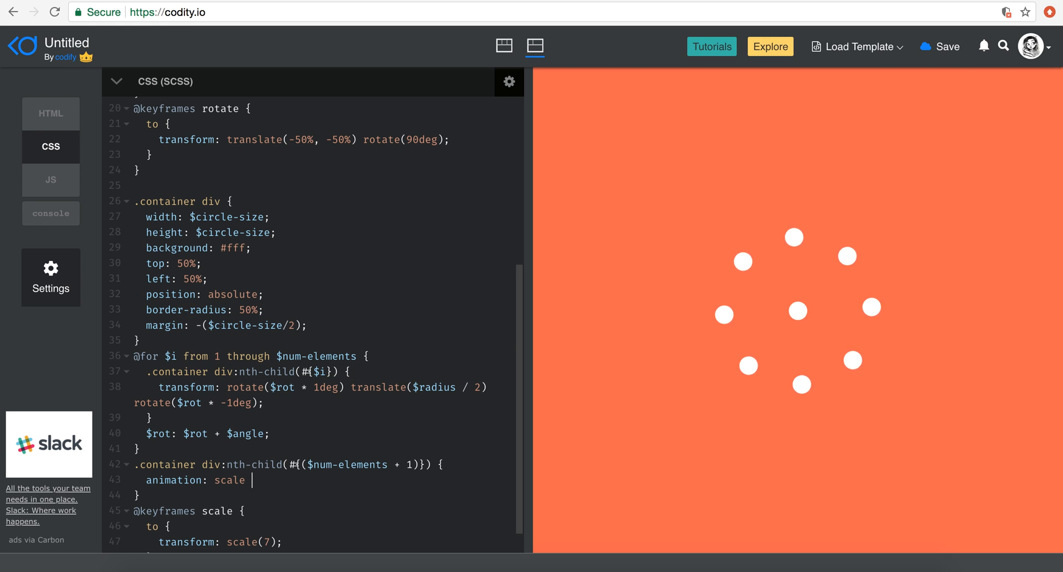
text(1s;)
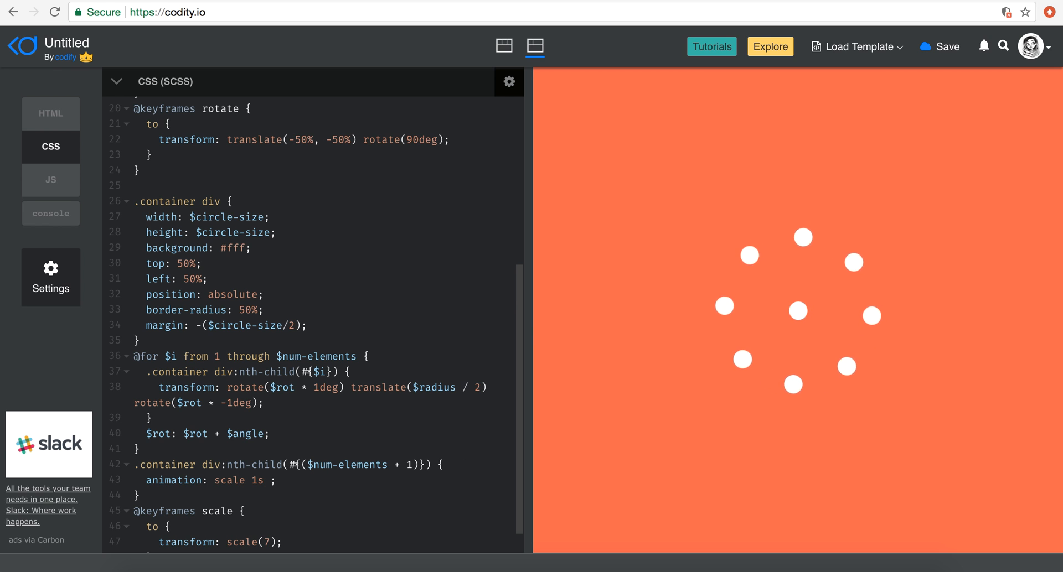
text(alternate)
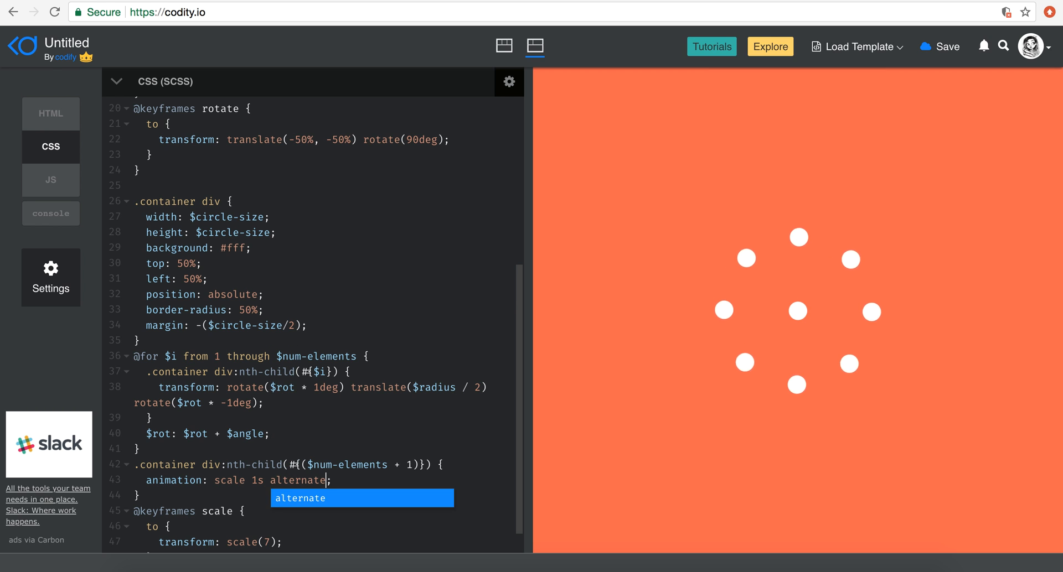
text(infinite)
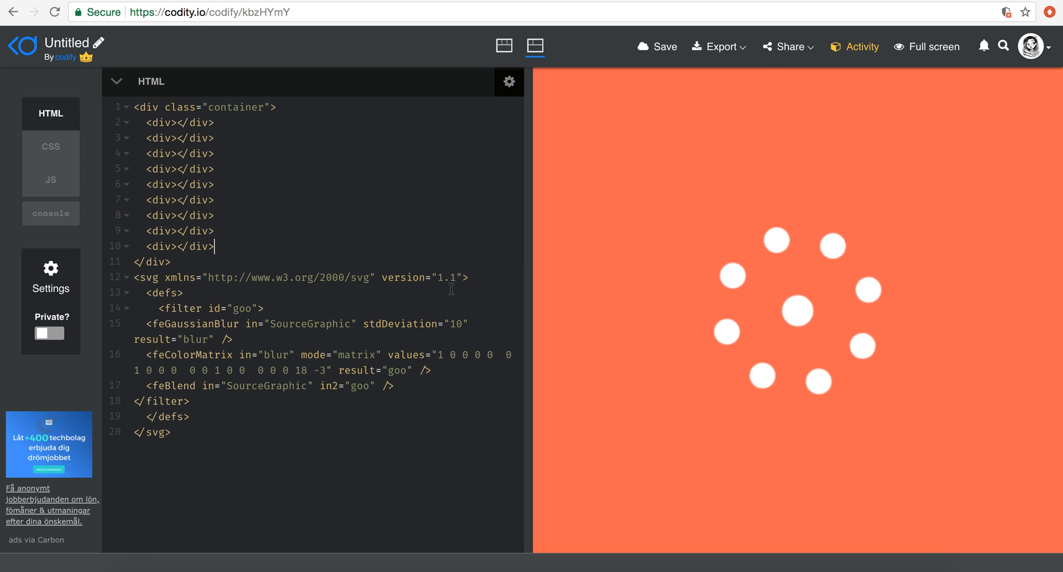
Review the finished loader's JS and CSS, then return to the working pen.
click(50, 180)
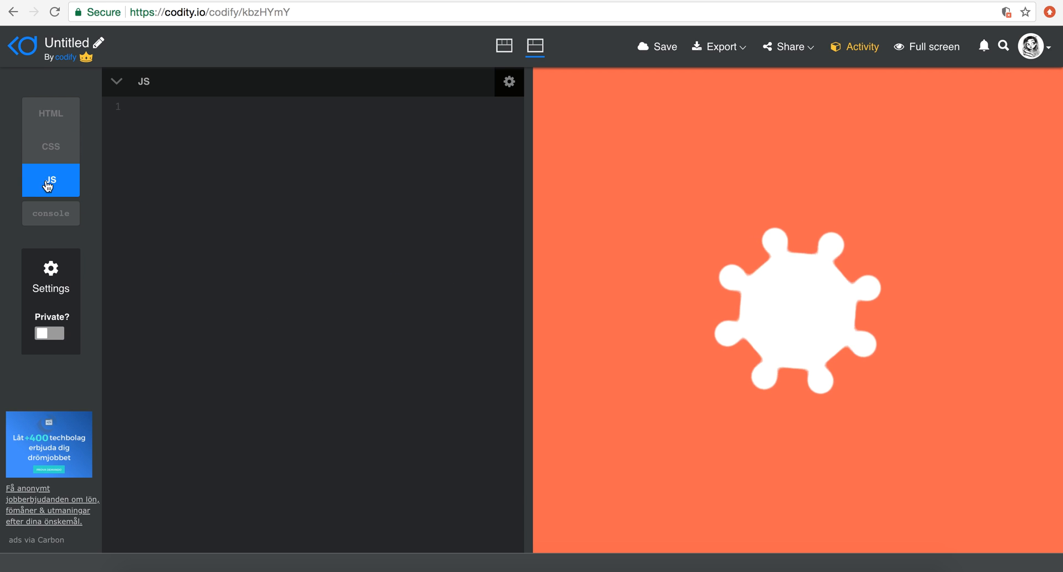
click(50, 146)
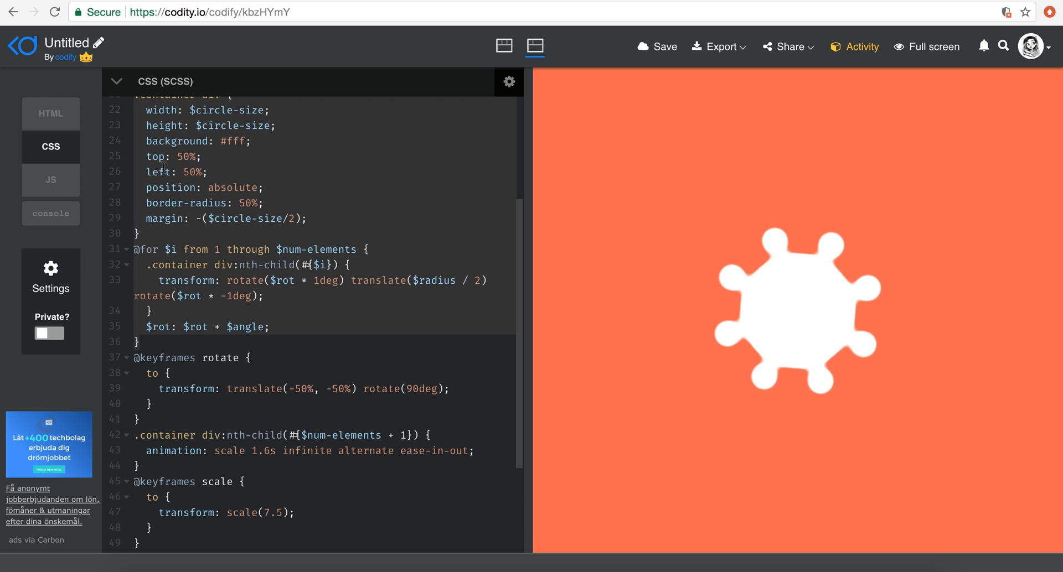
click(50, 113)
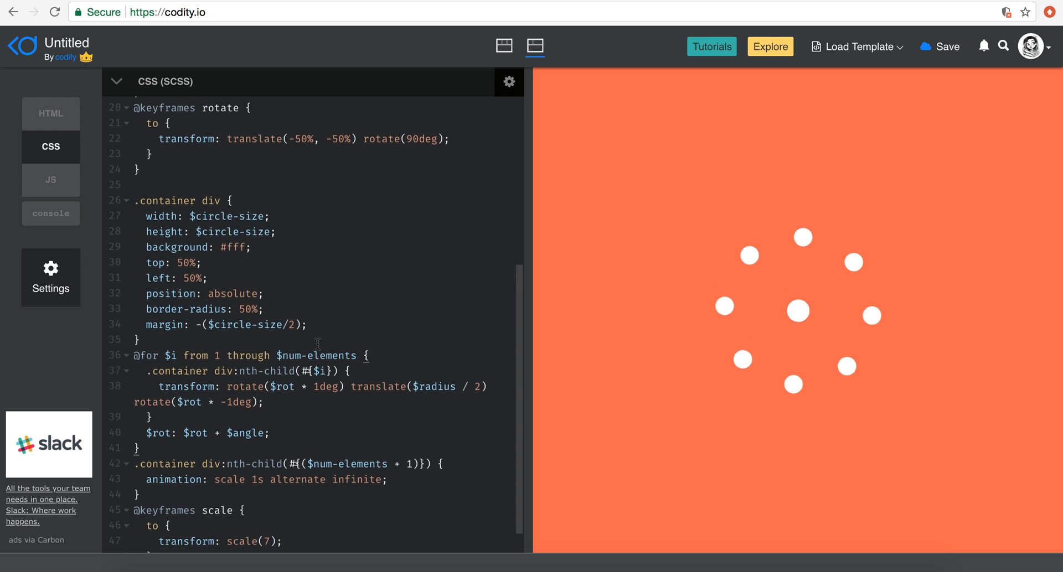
Paste the SVG block with the goo filter after the container div in the HTML.
click(49, 113)
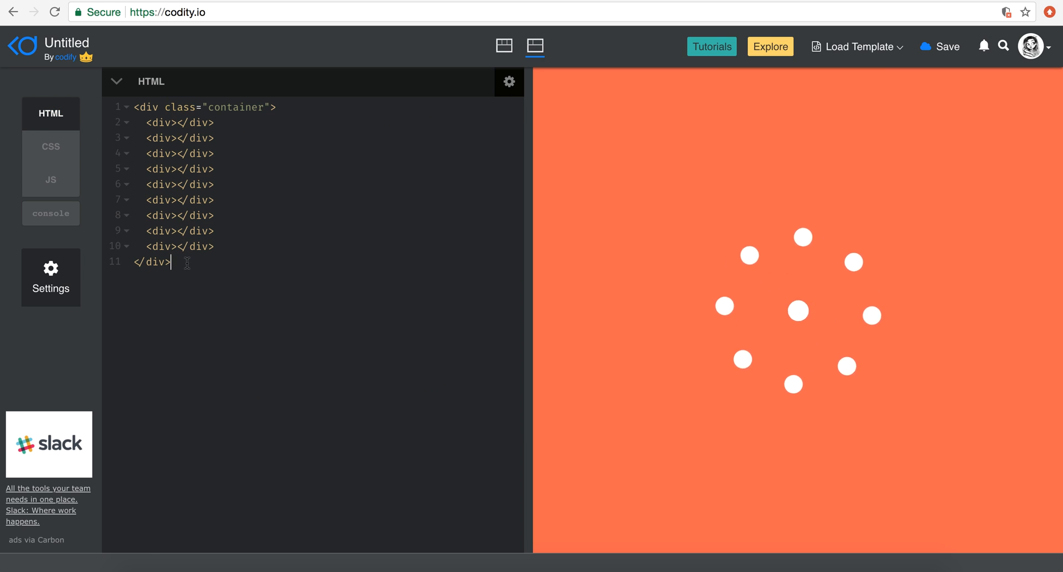
text(<svg xmlns="http://www.w3.org/2000/svg" version="1.1">)
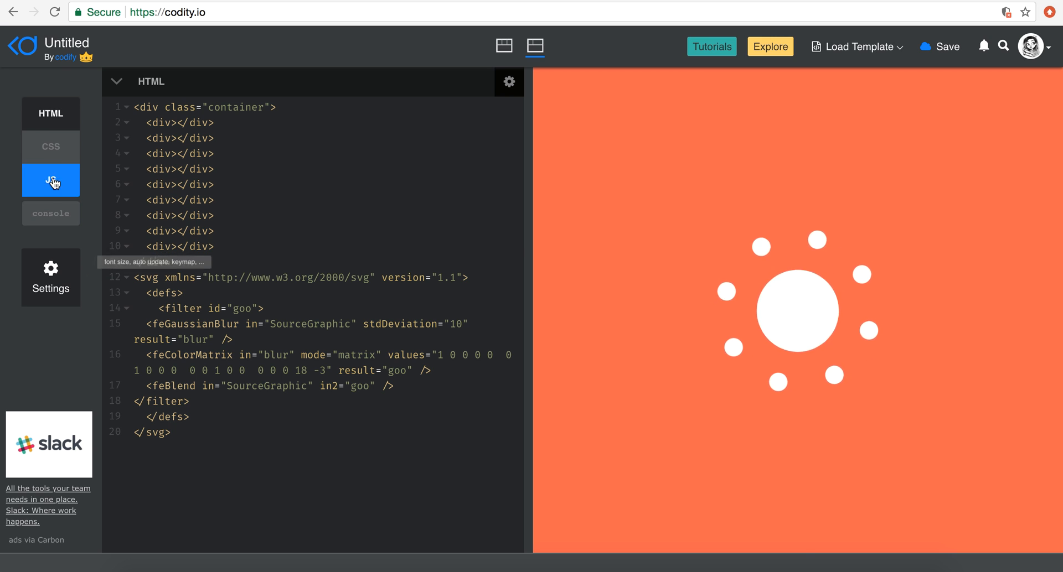
click(50, 146)
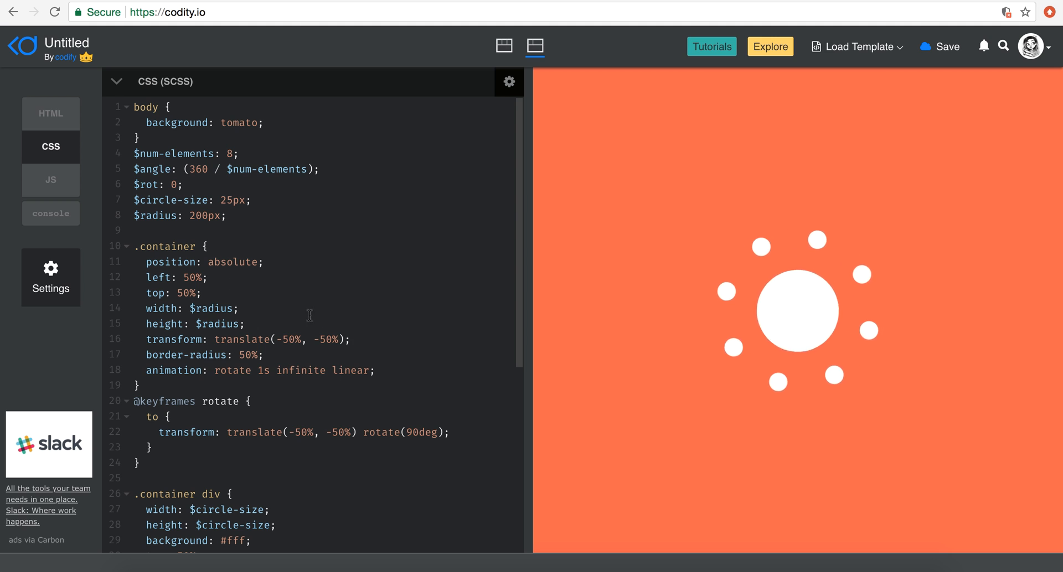
Apply filter: url('#goo') to .container after checking the id in the markup.
text(filter:)
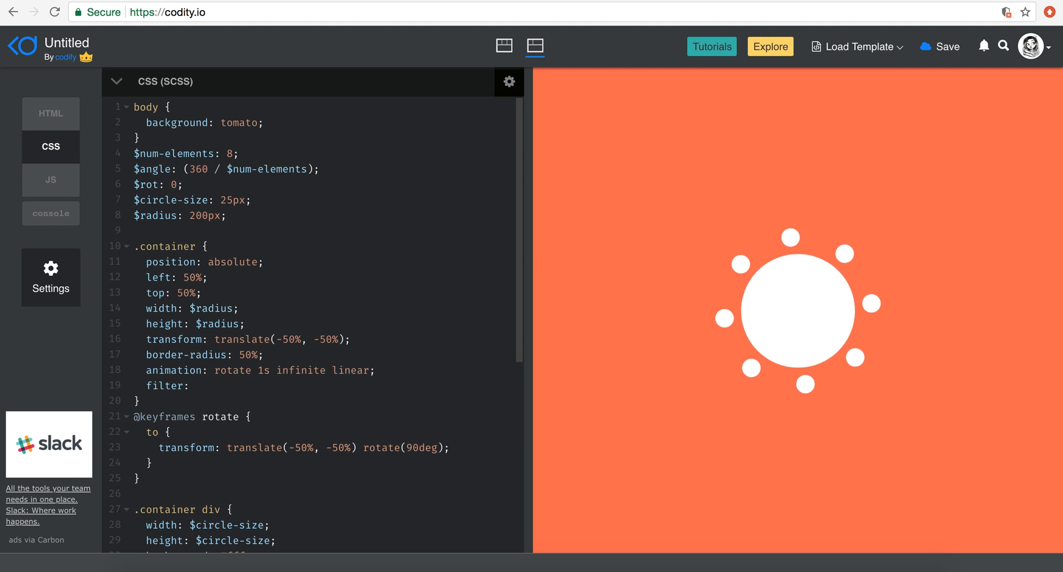
text(url())
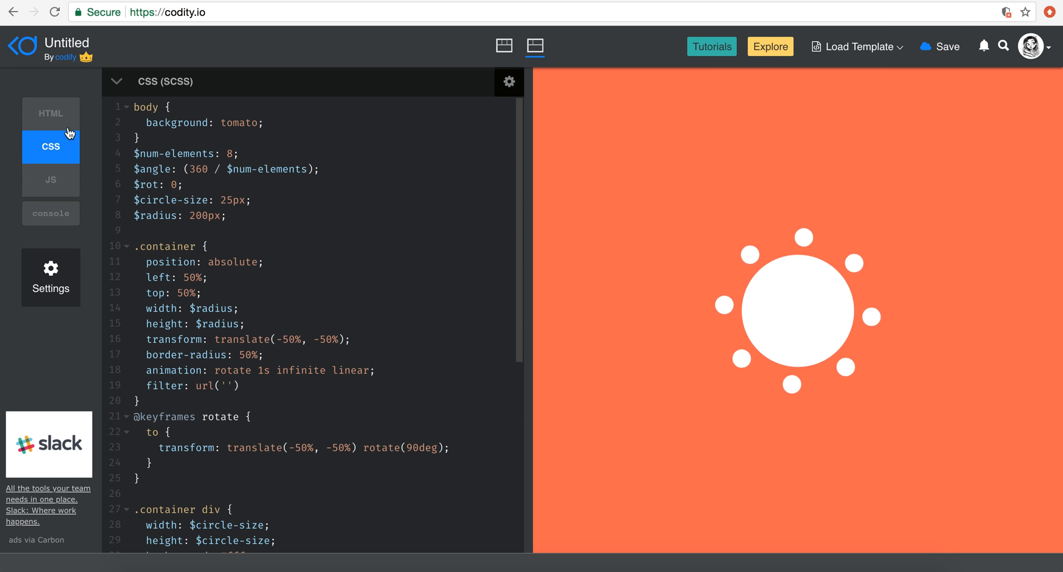
click(50, 113)
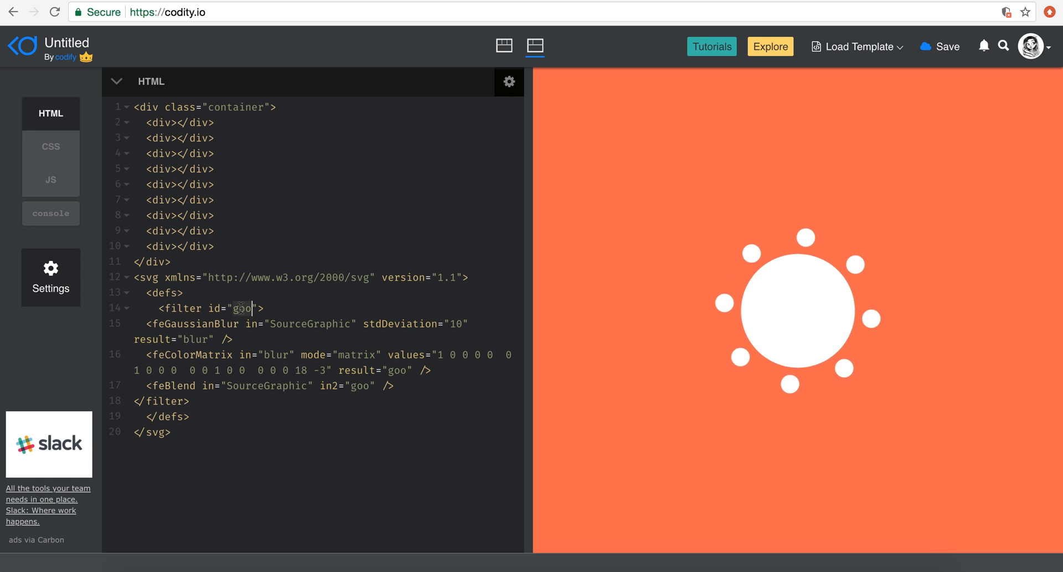
click(50, 147)
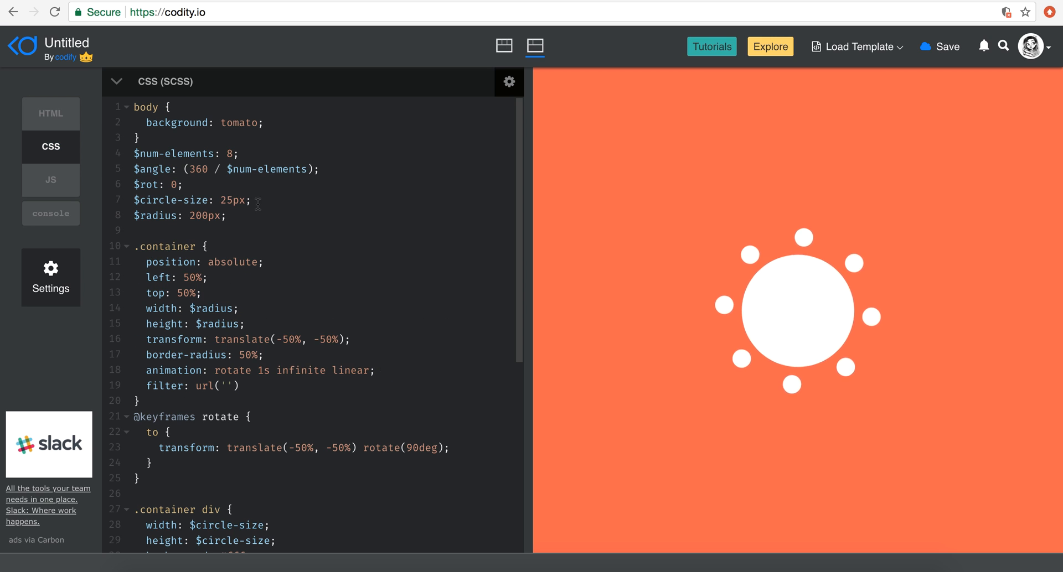
text(#)
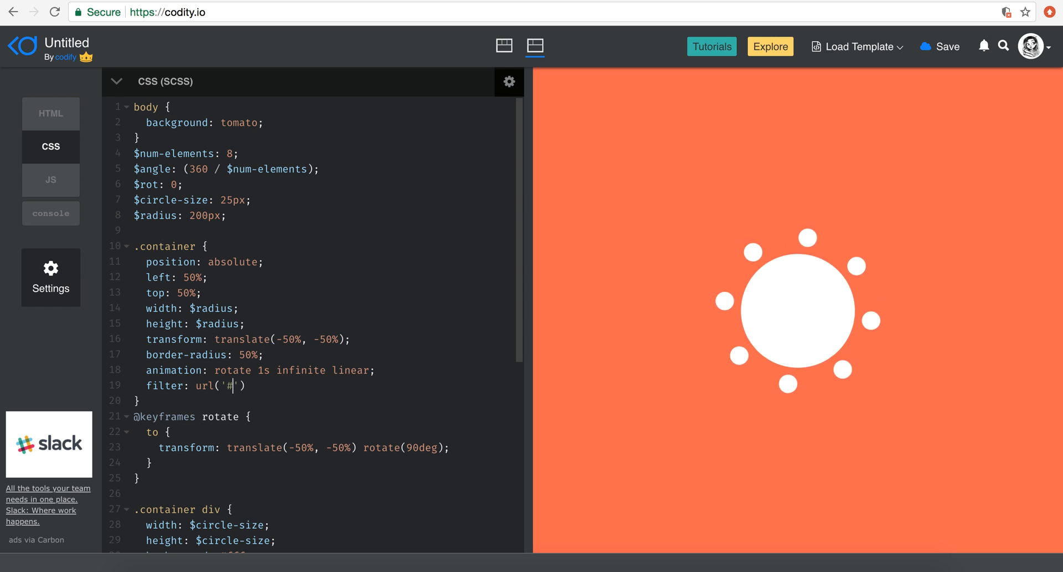
text(goo)
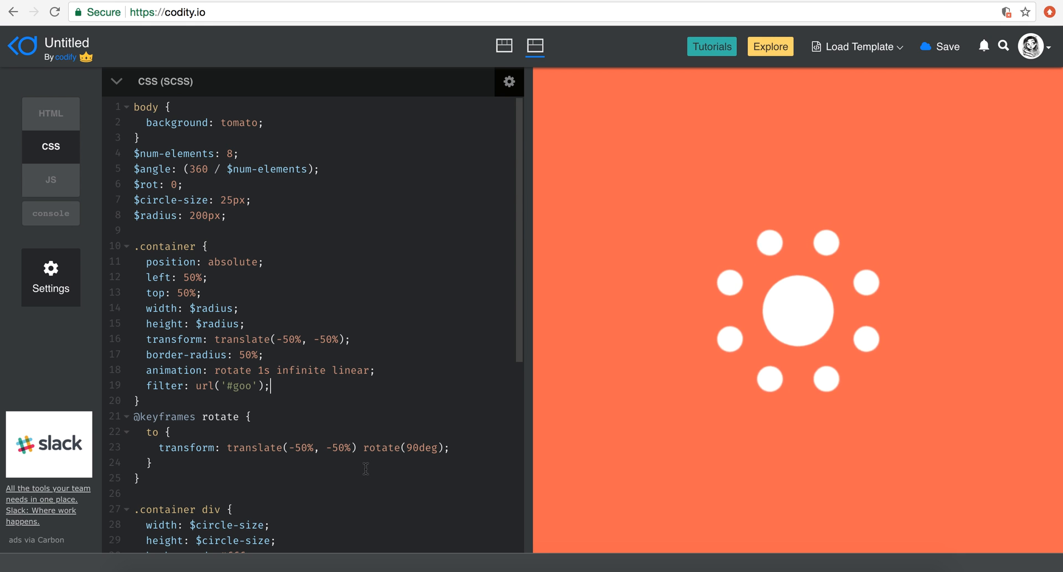
Change the central dot's scale animation duration from 1s to 2s.
scroll(down, 3)
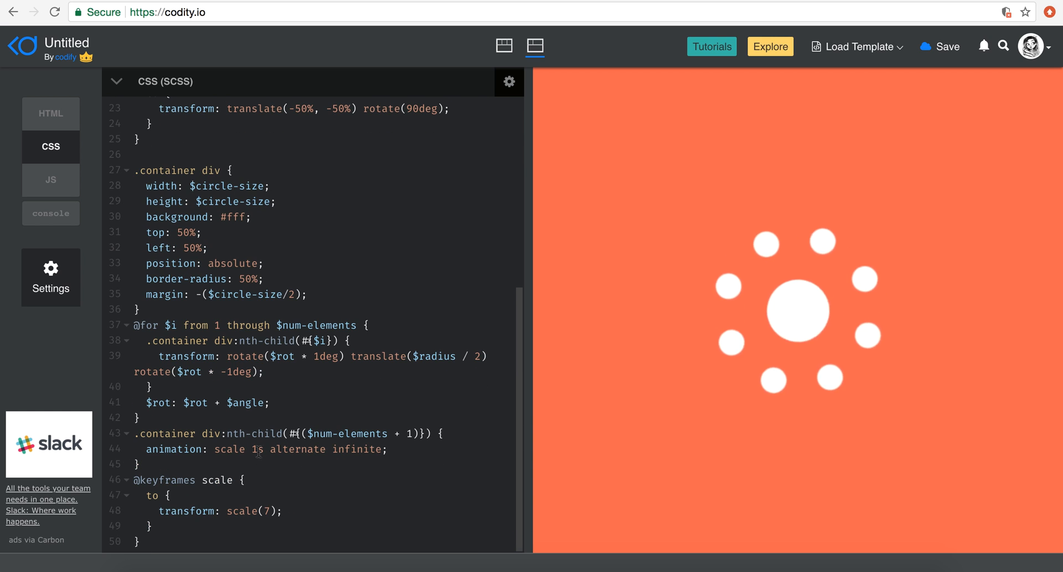
text(2)
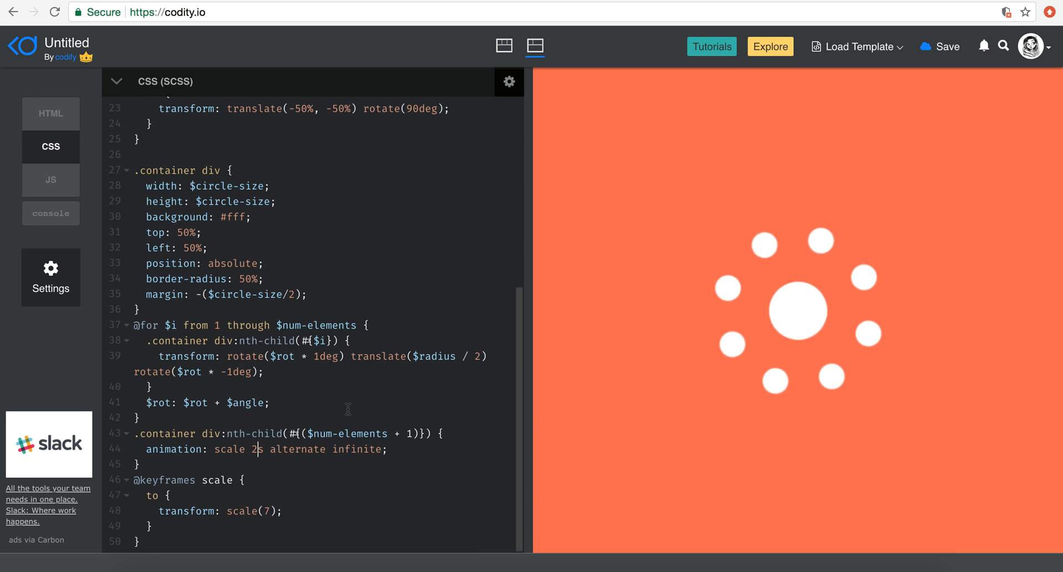